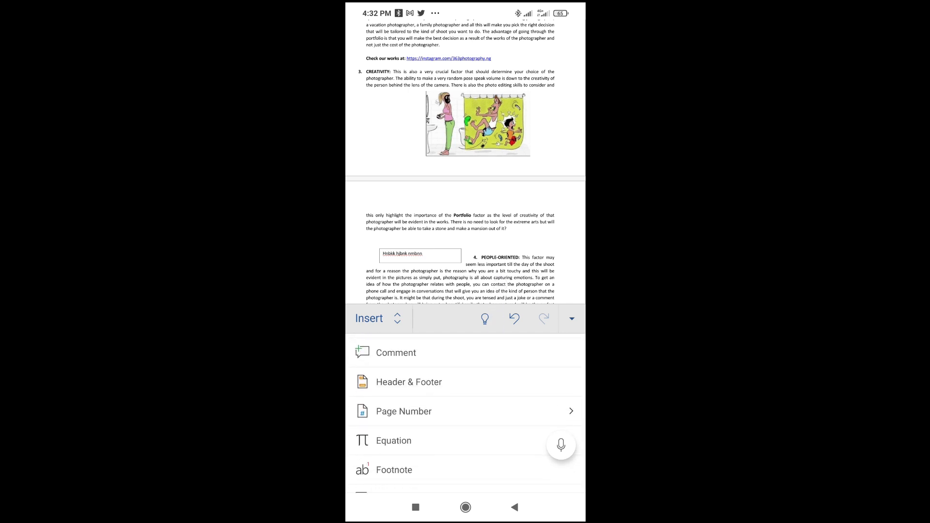
Bring up the Page Number placement and format options from Insert
click(403, 411)
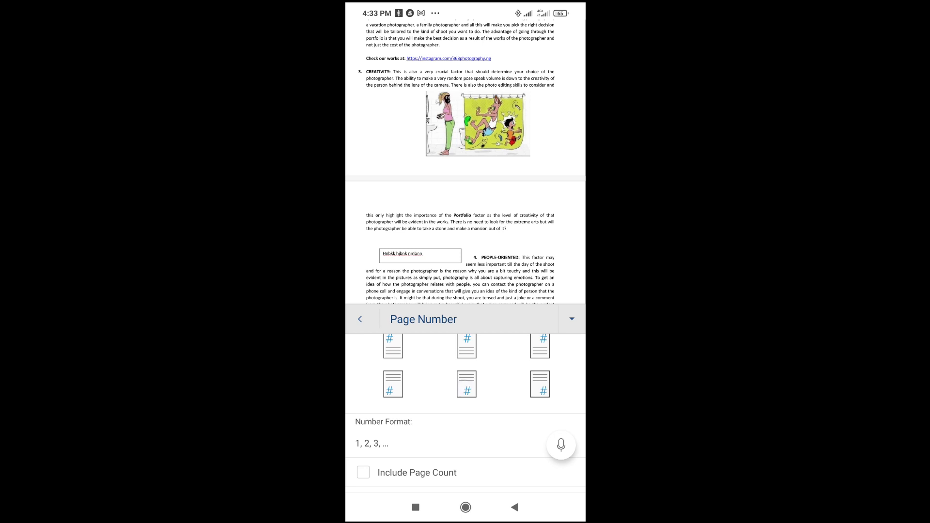
Apply bottom-centre page numbering and return to editing the document
click(360, 319)
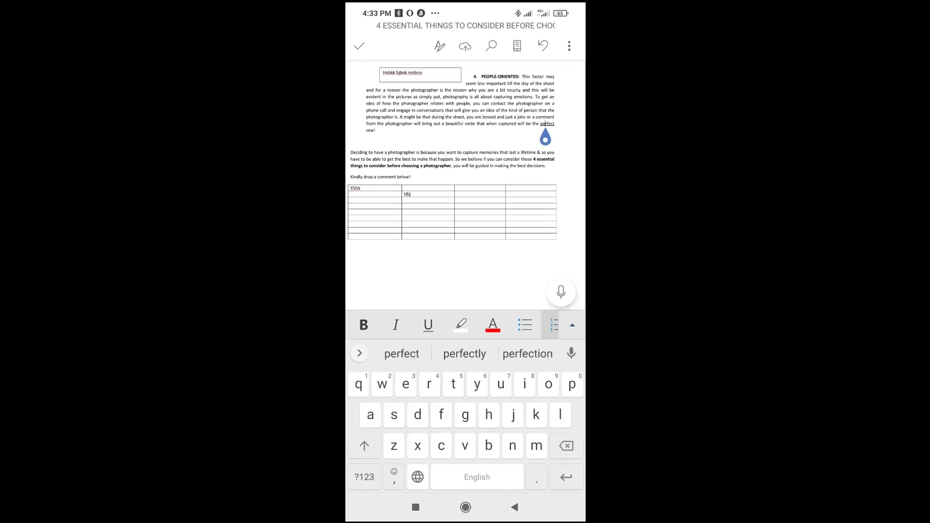
Scroll to the table at the document end and switch back to Insert options
scroll(down, 3)
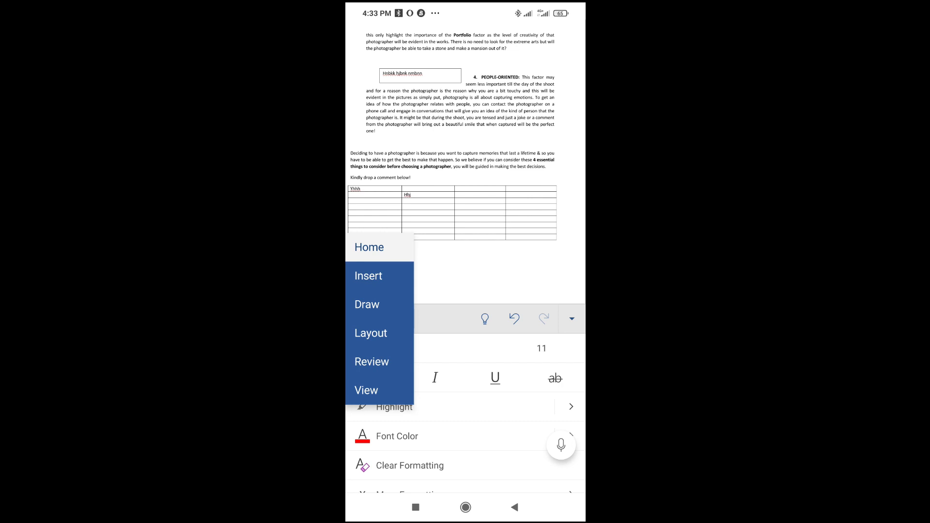
click(368, 275)
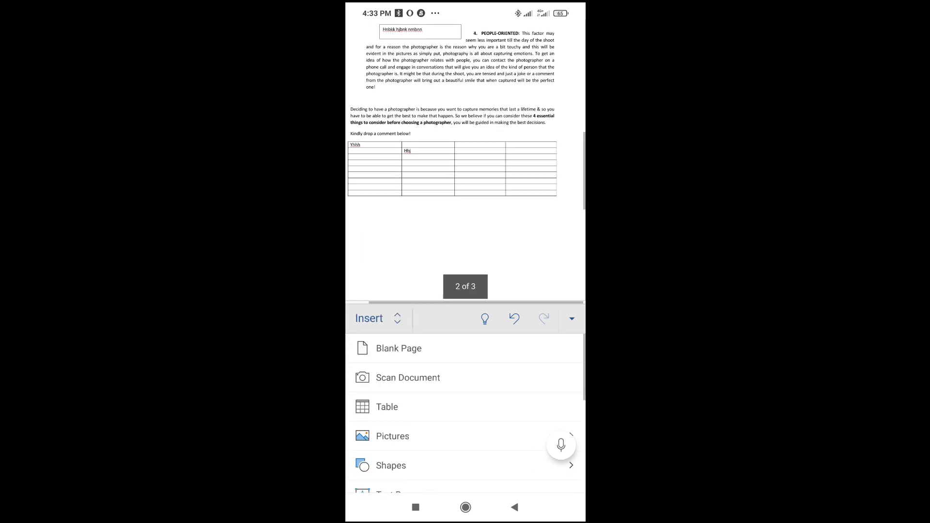